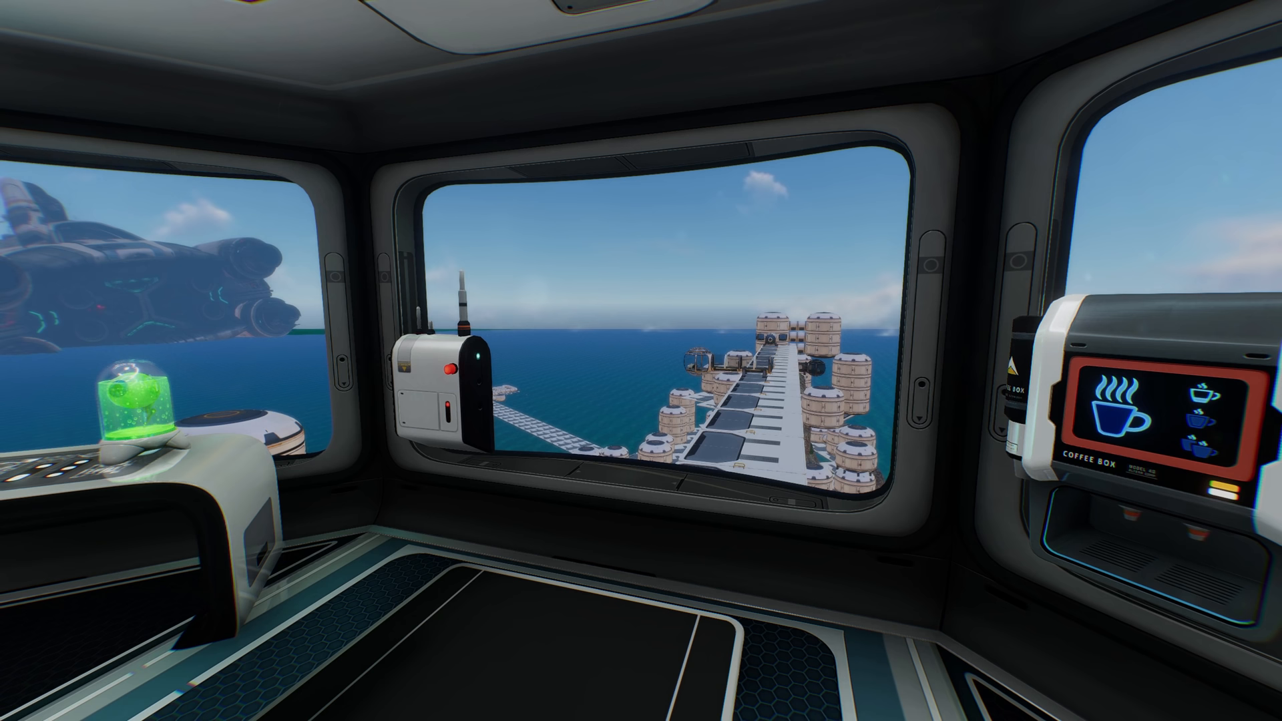
{"action": "mouse_move", "coordinate": [641, 360]}
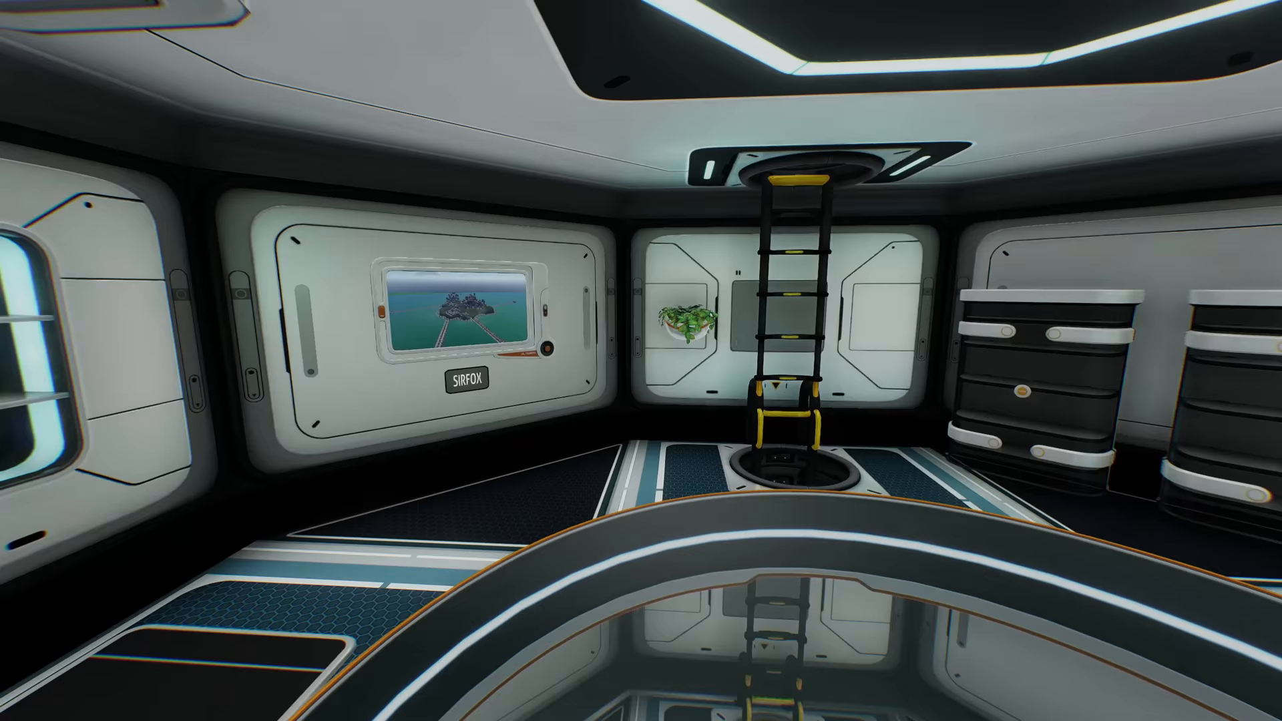
{"action": "mouse_move", "coordinate": [641, 360]}
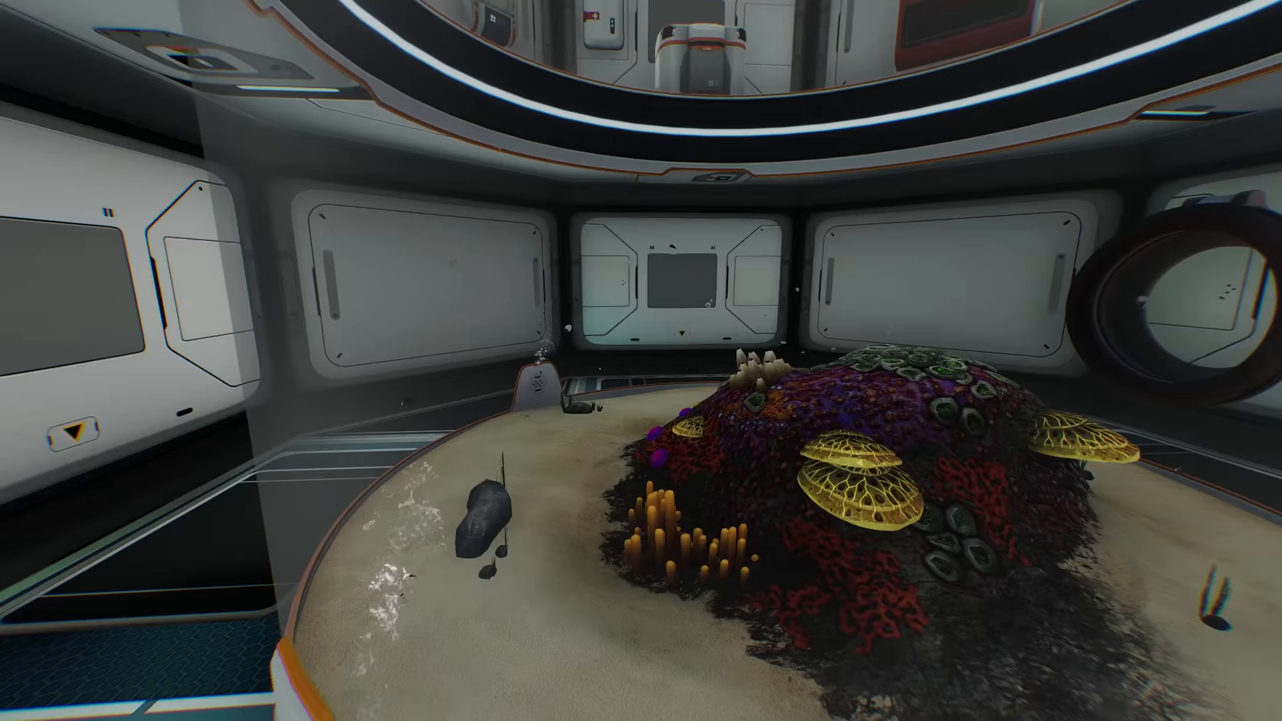
{"action": "mouse_move", "coordinate": [641, 245]}
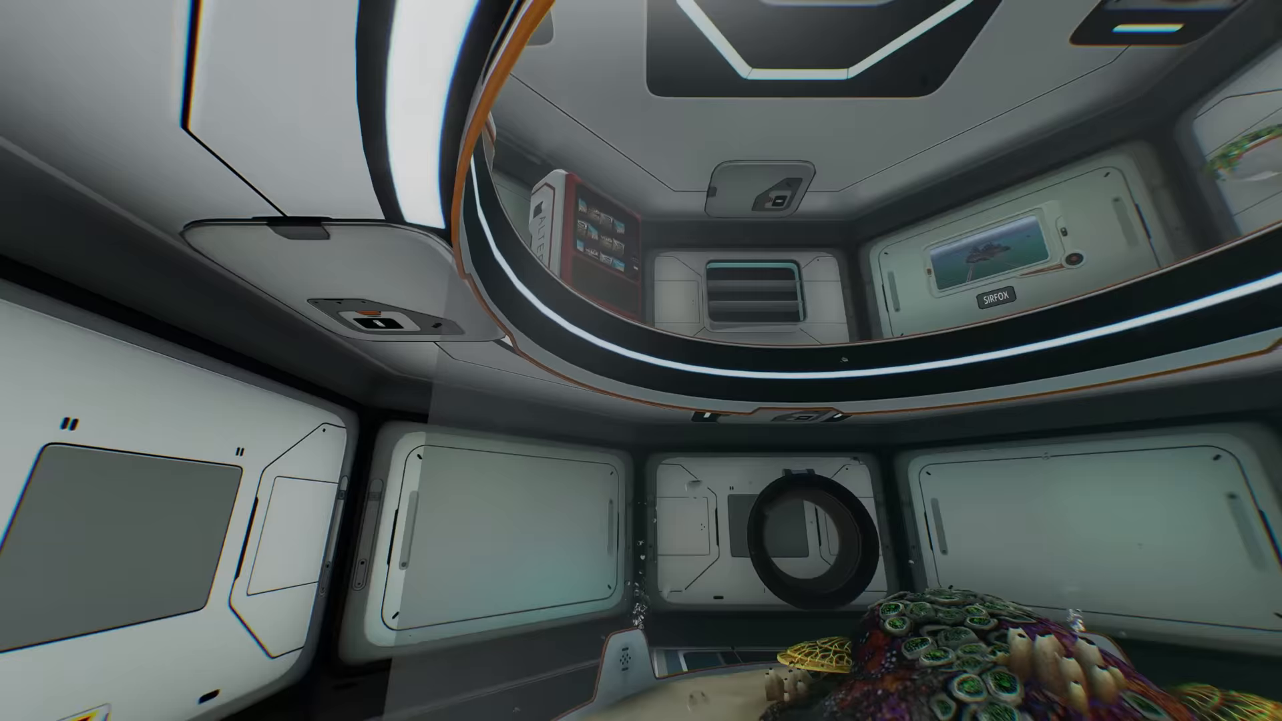
{"action": "mouse_move", "coordinate": [641, 361]}
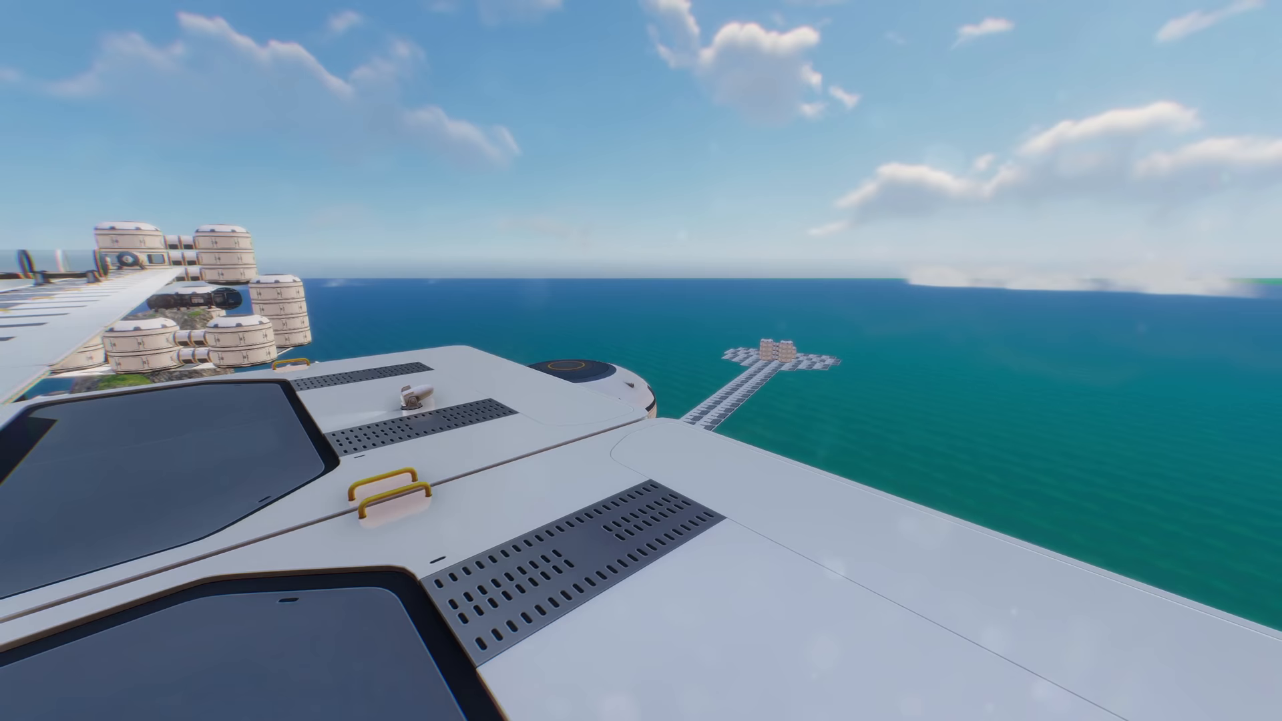
{"action": "mouse_move", "coordinate": [641, 360]}
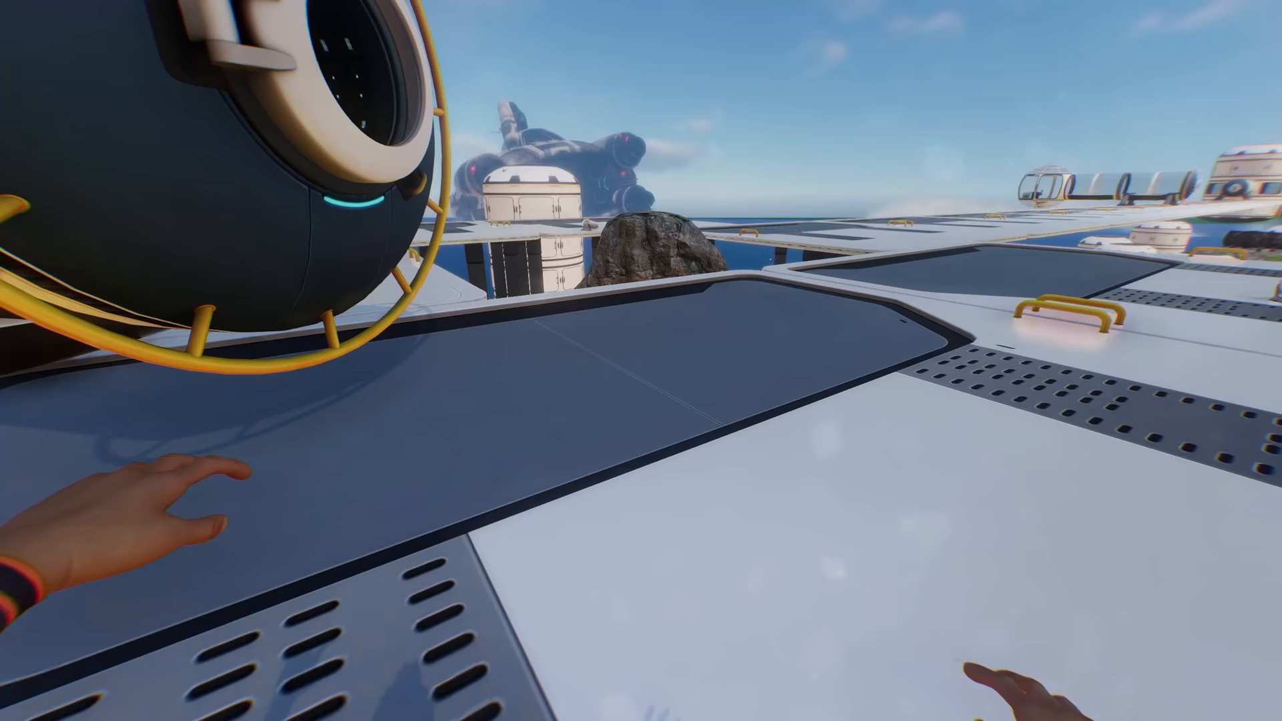
{"action": "mouse_move", "coordinate": [641, 361]}
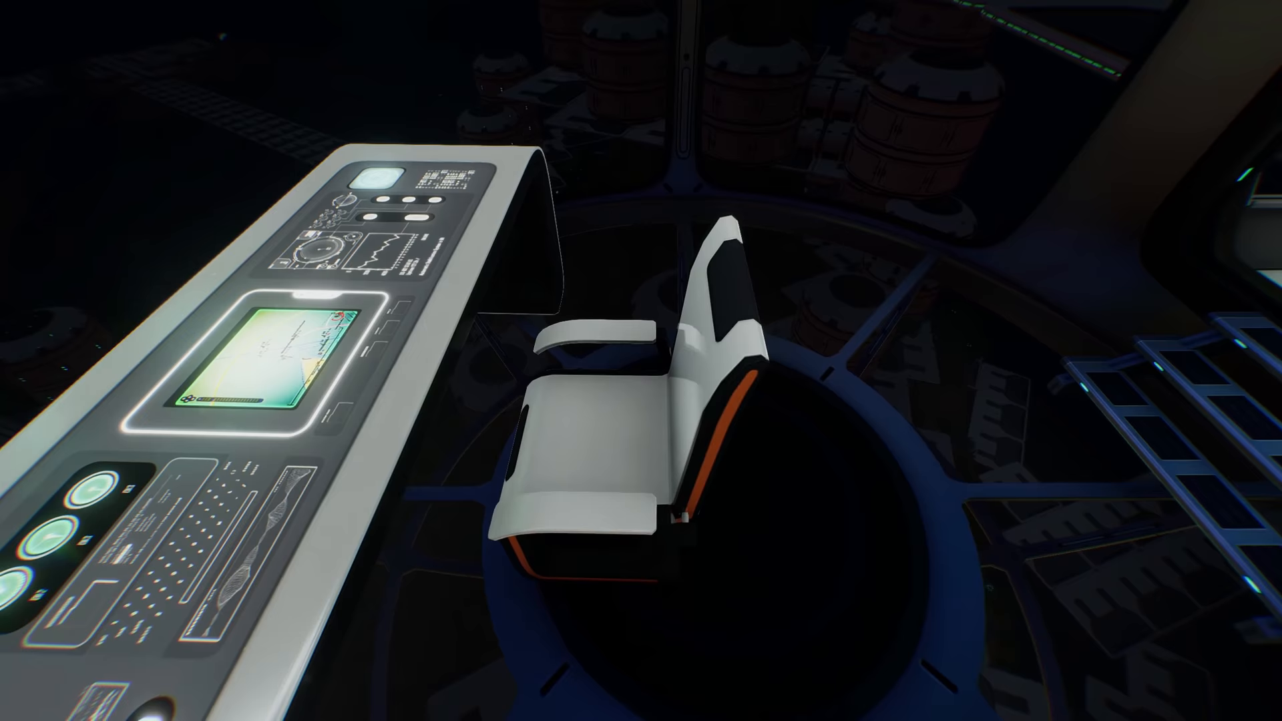
{"action": "mouse_move", "coordinate": [641, 361]}
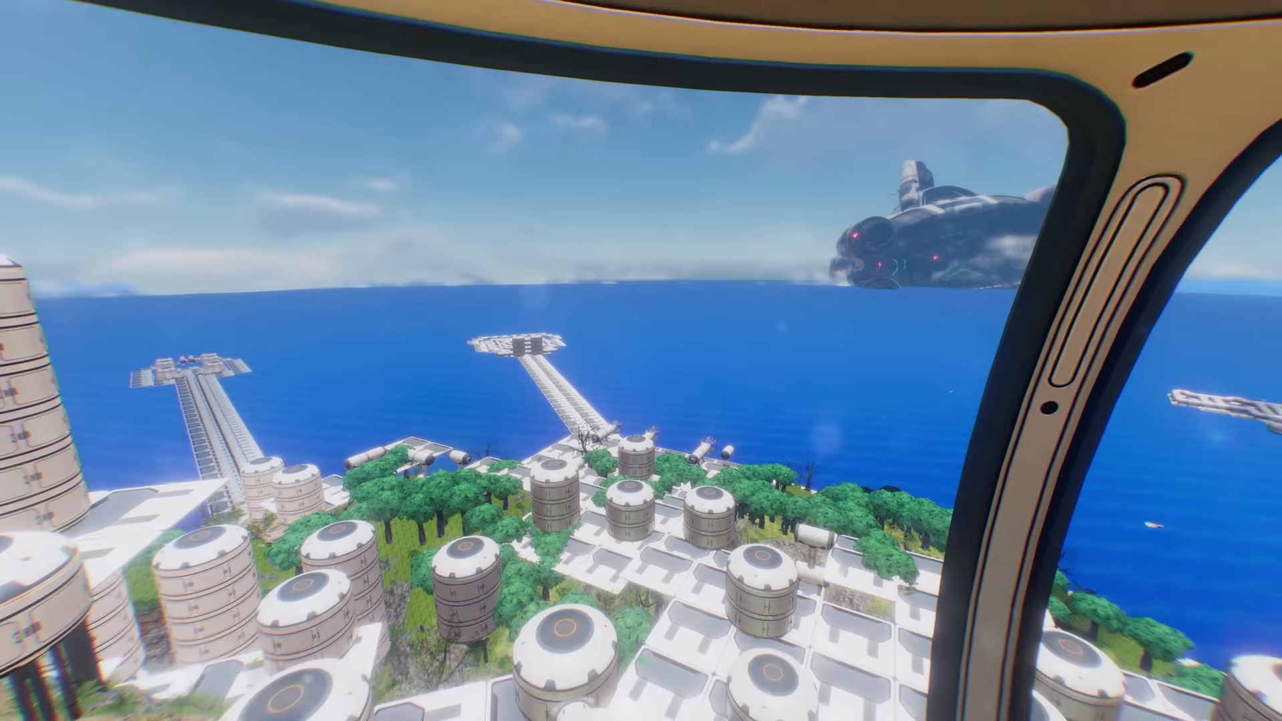
{"action": "mouse_move", "coordinate": [641, 361]}
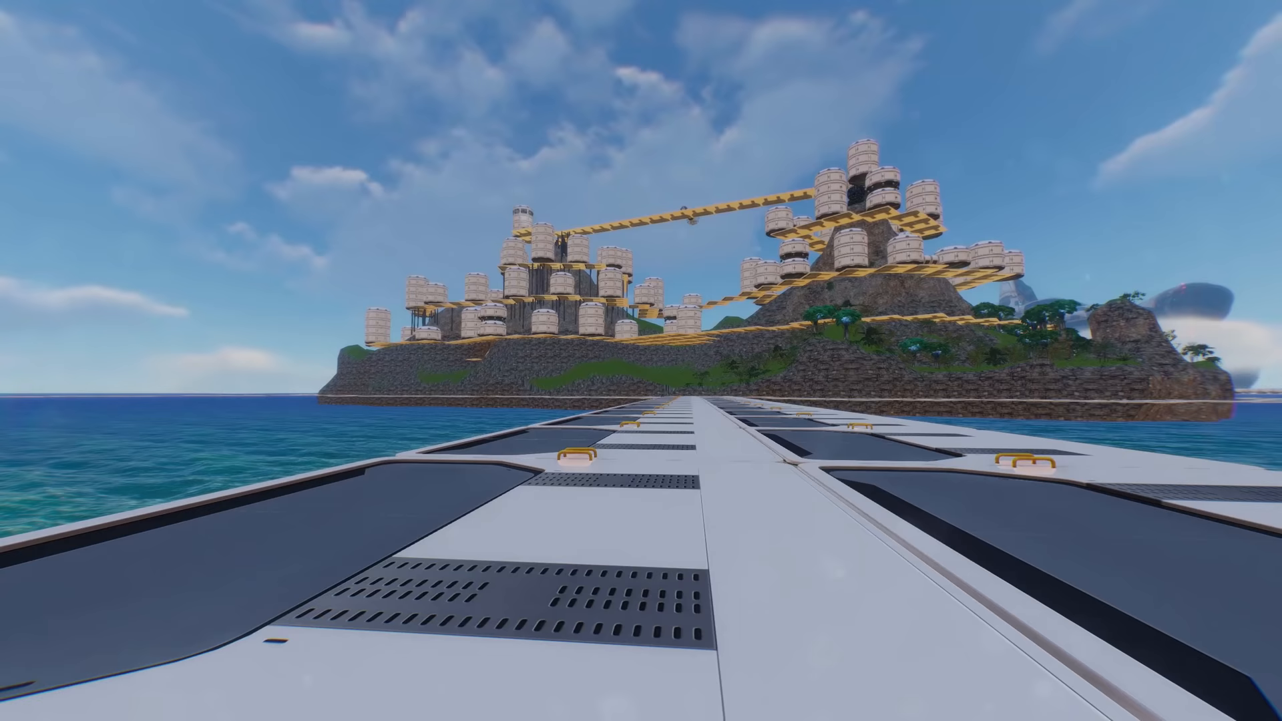
{"action": "mouse_move", "coordinate": [641, 360]}
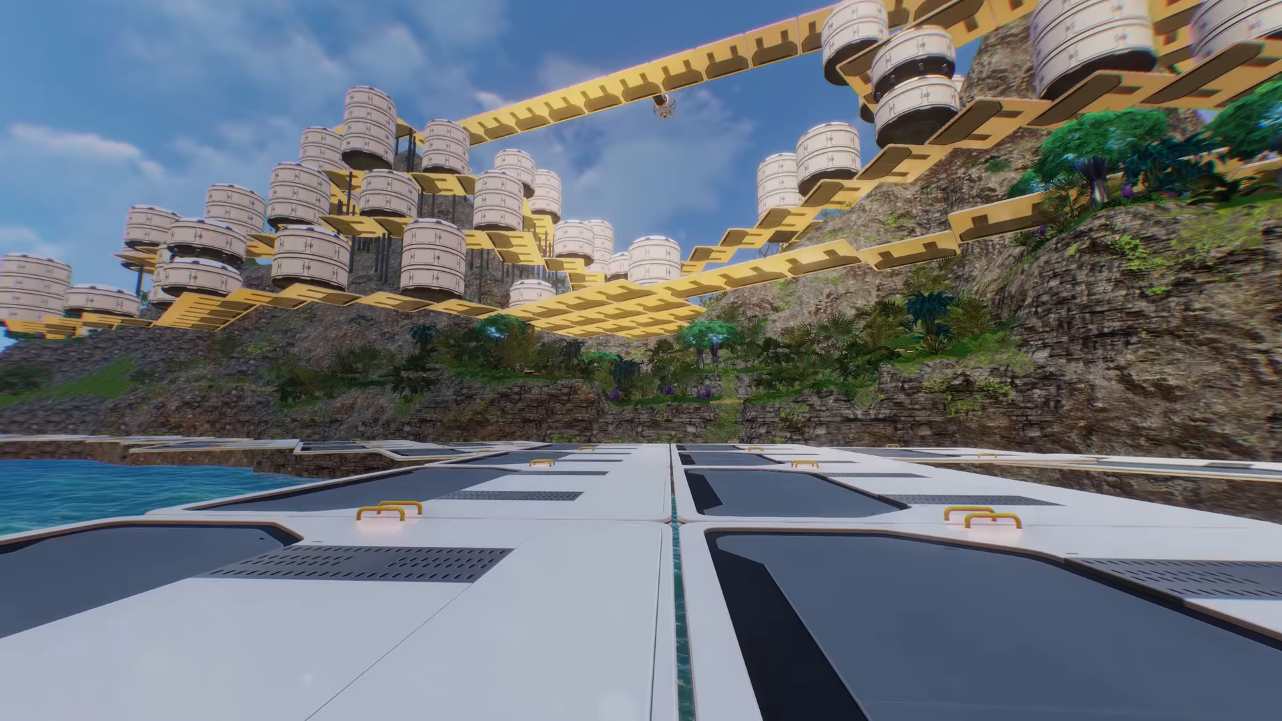
{"action": "mouse_move", "coordinate": [640, 361]}
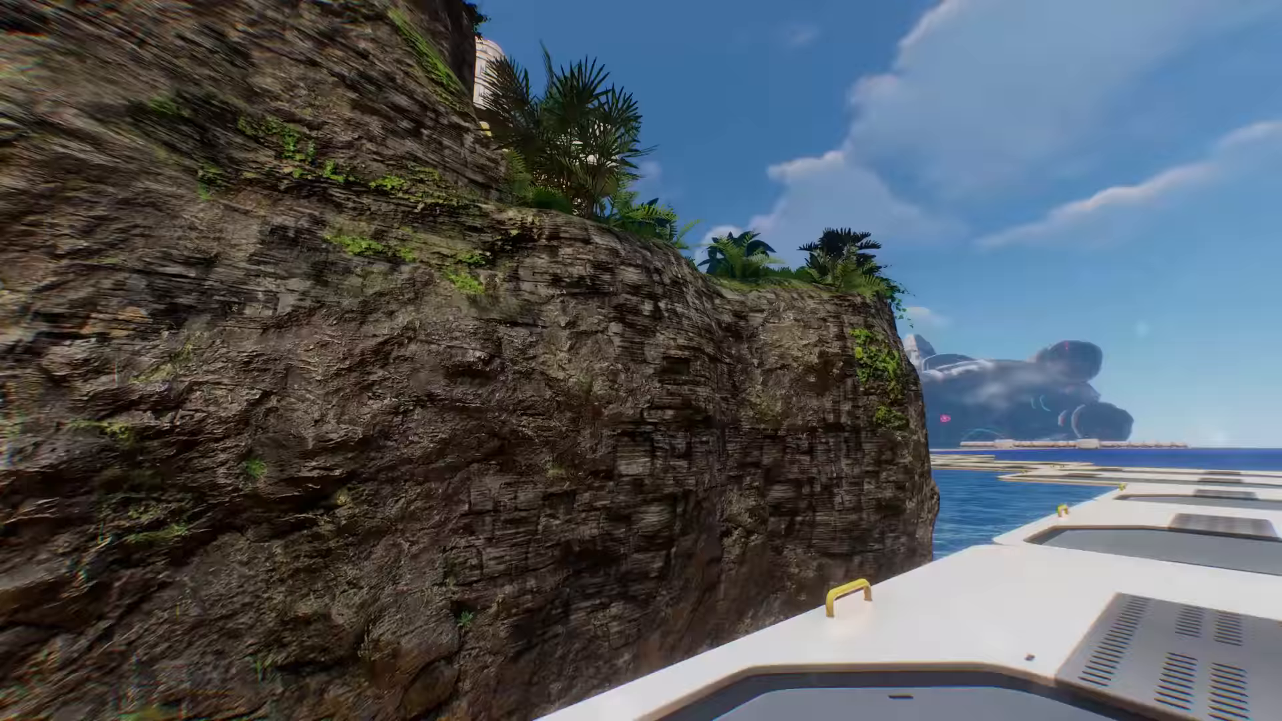
{"action": "mouse_move", "coordinate": [641, 360]}
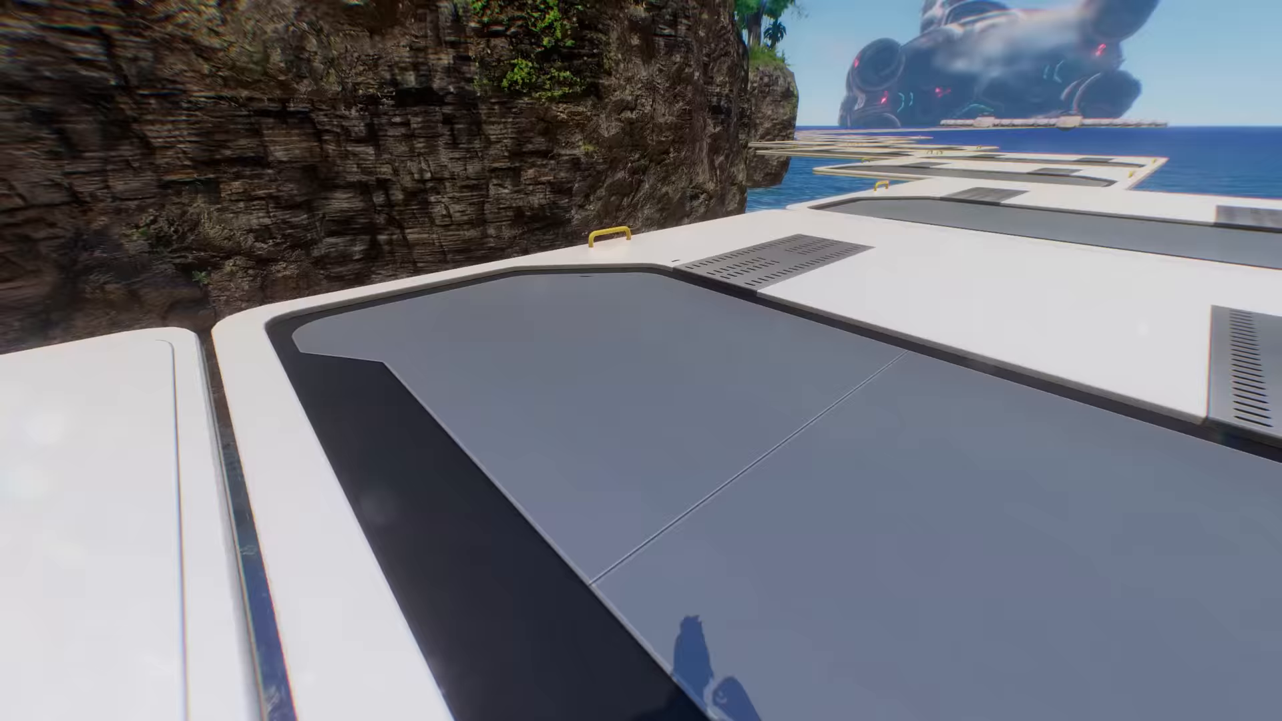
{"action": "mouse_move", "coordinate": [641, 360]}
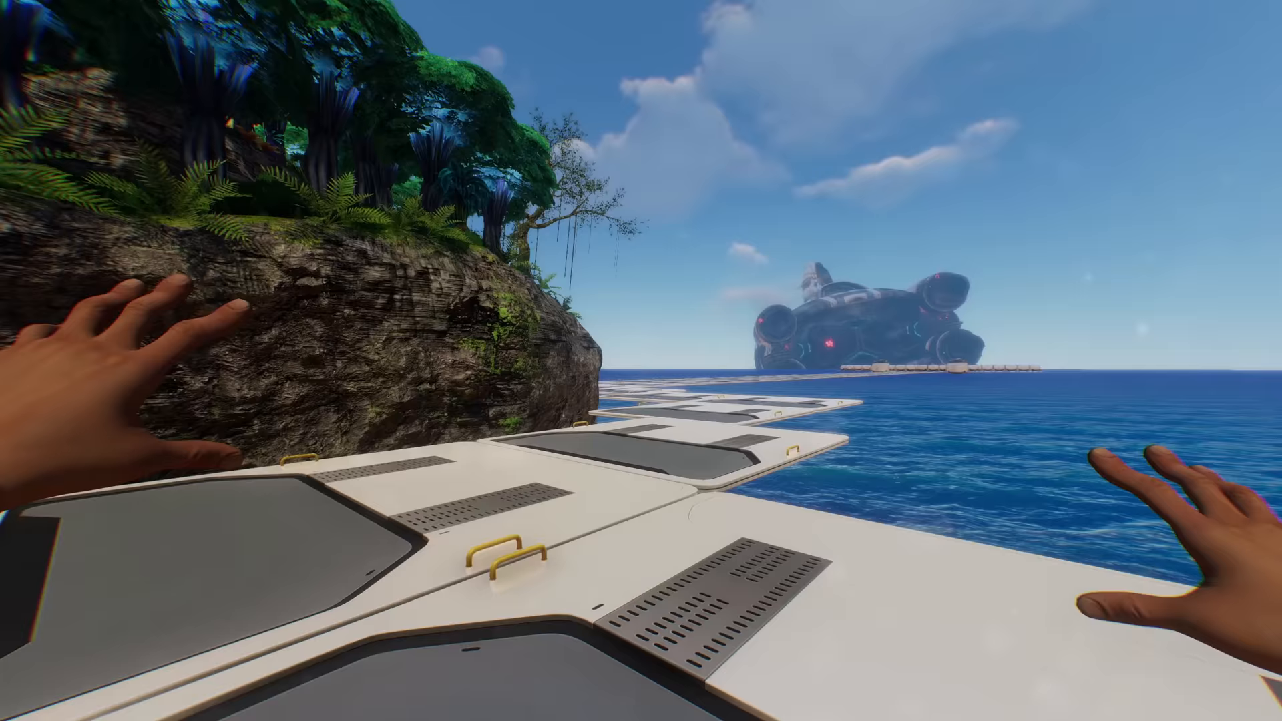
{"action": "mouse_move", "coordinate": [641, 361]}
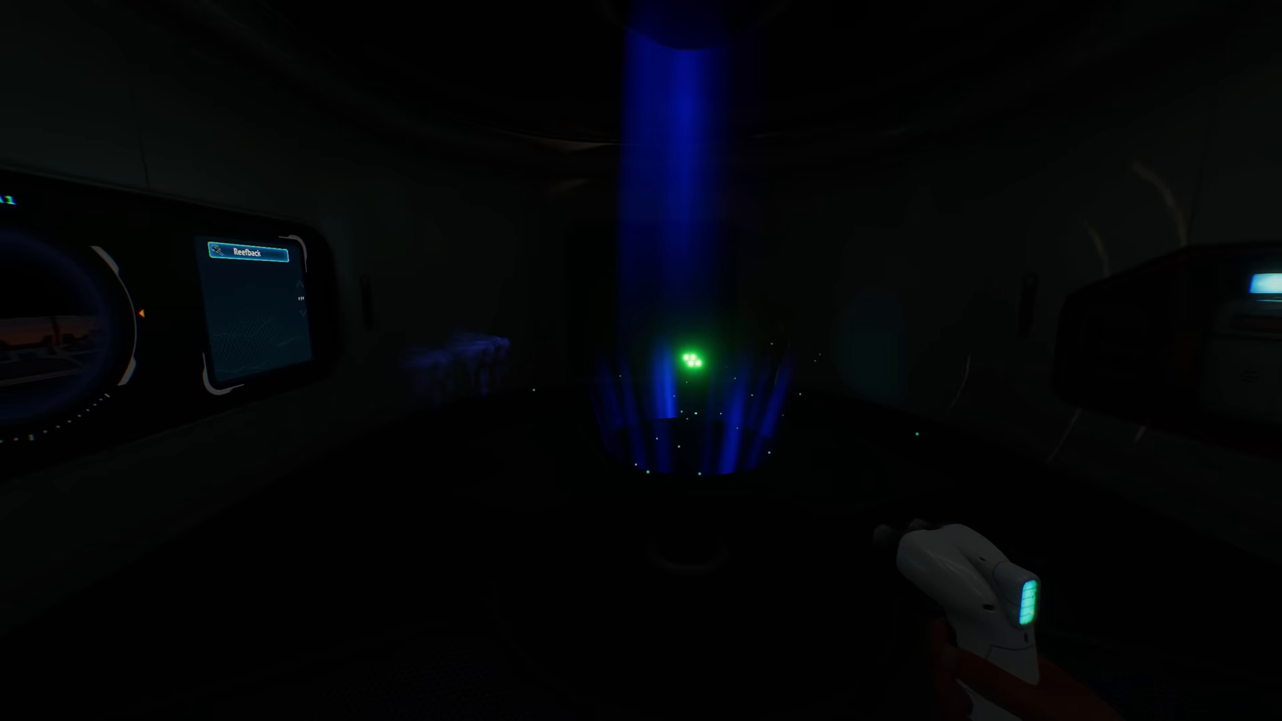
{"action": "mouse_move", "coordinate": [641, 360]}
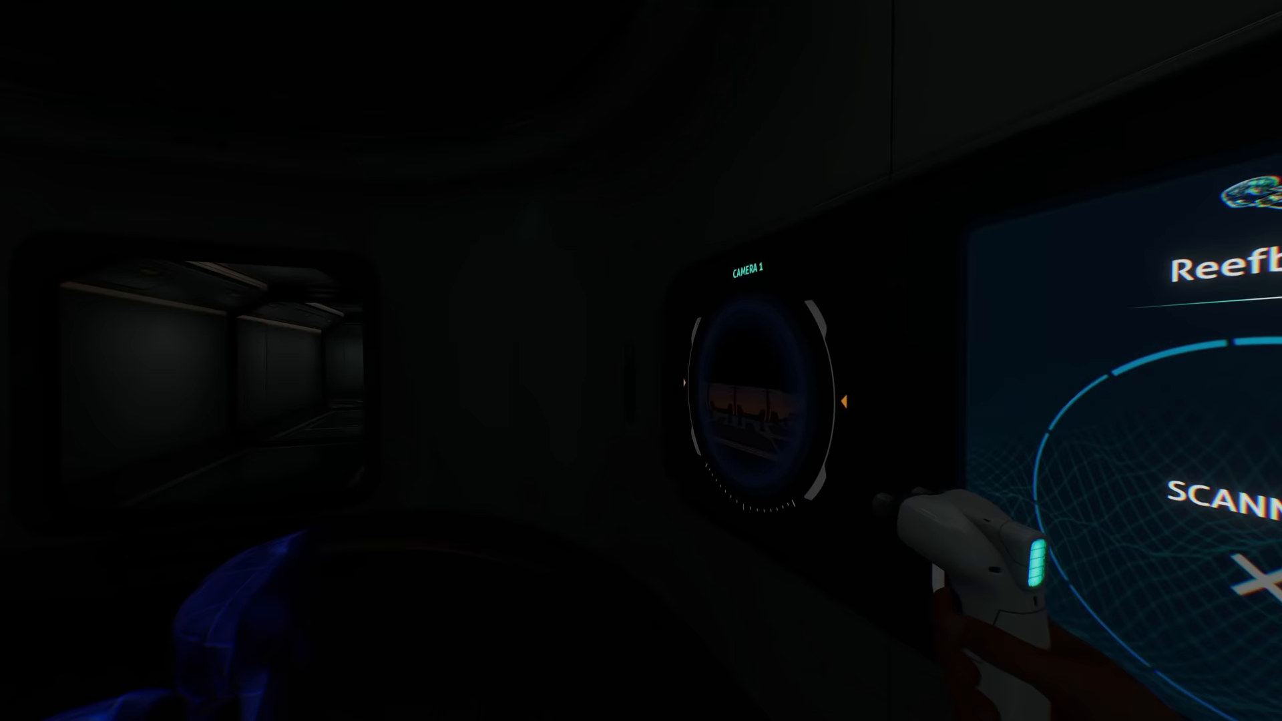
{"action": "mouse_move", "coordinate": [641, 361]}
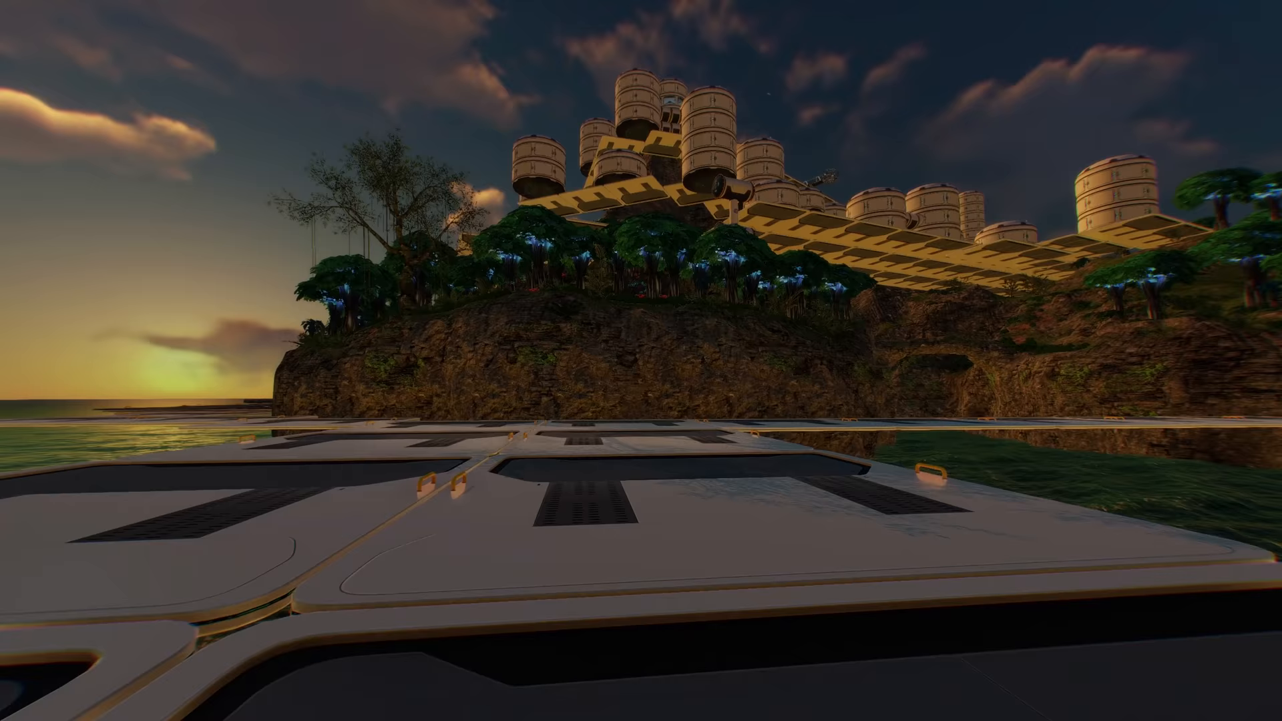
{"action": "mouse_move", "coordinate": [641, 361]}
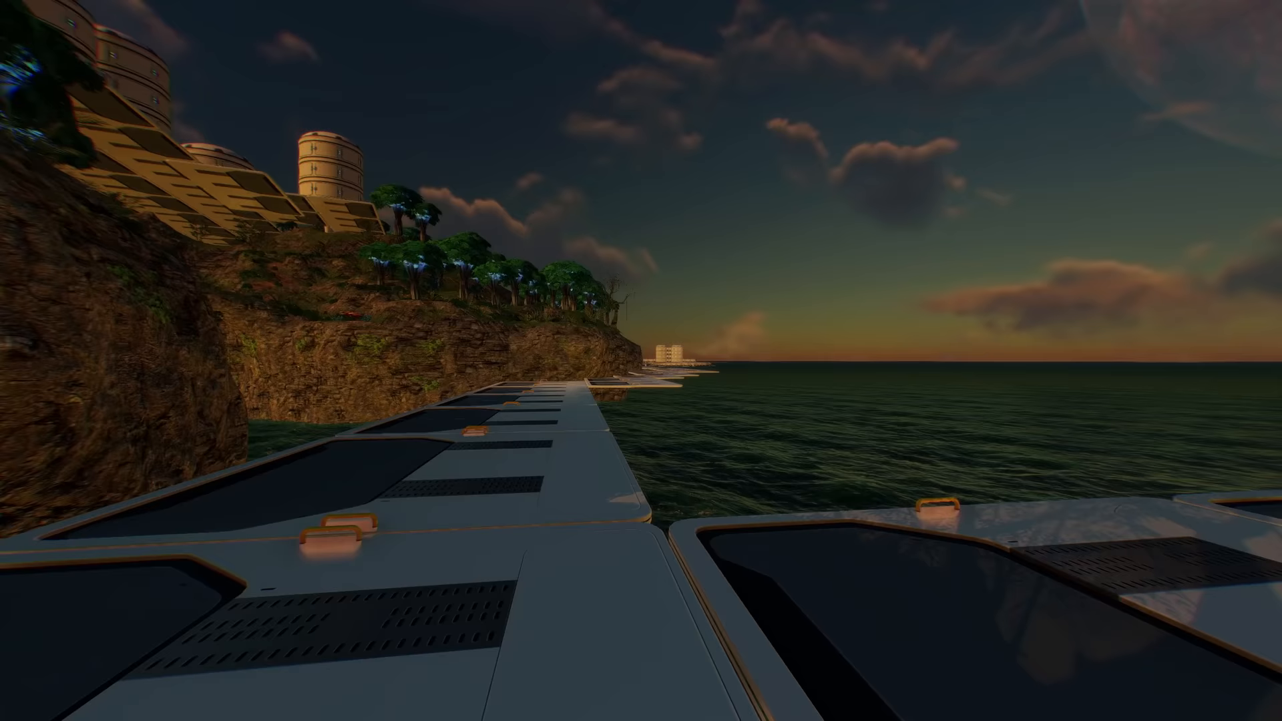
{"action": "mouse_move", "coordinate": [640, 361]}
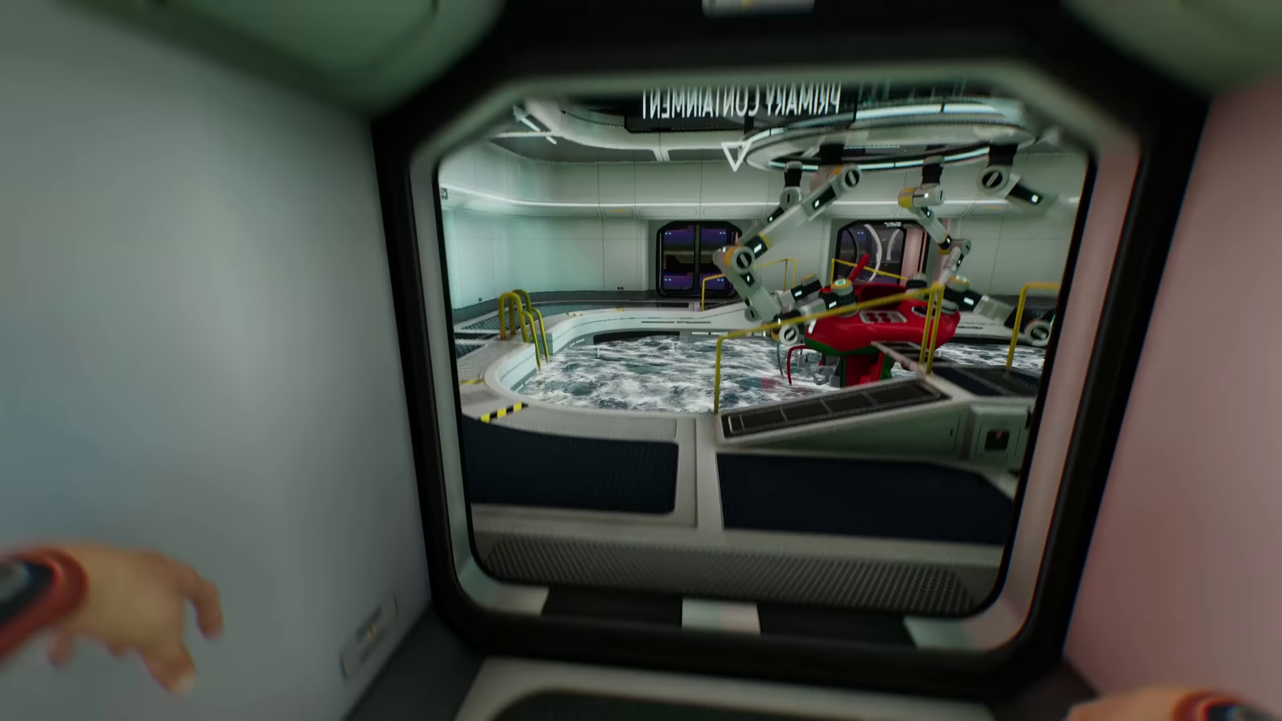
{"action": "mouse_move", "coordinate": [641, 361]}
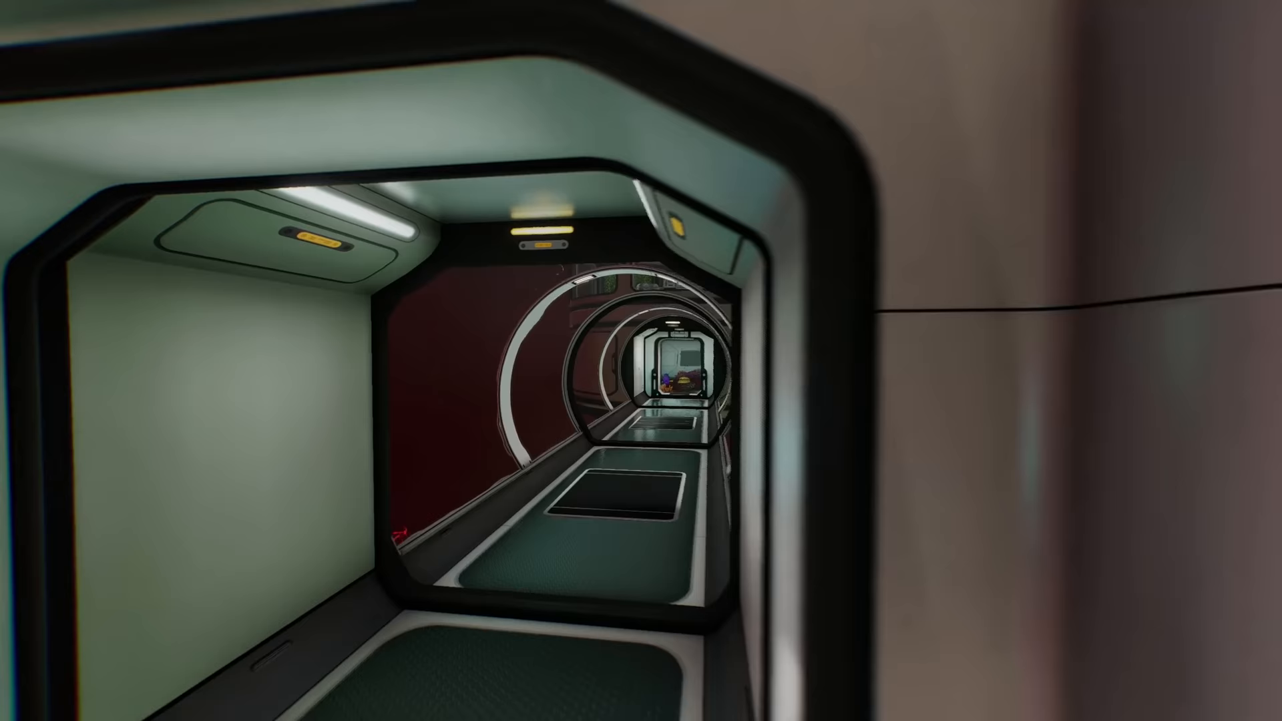
{"action": "mouse_move", "coordinate": [641, 361]}
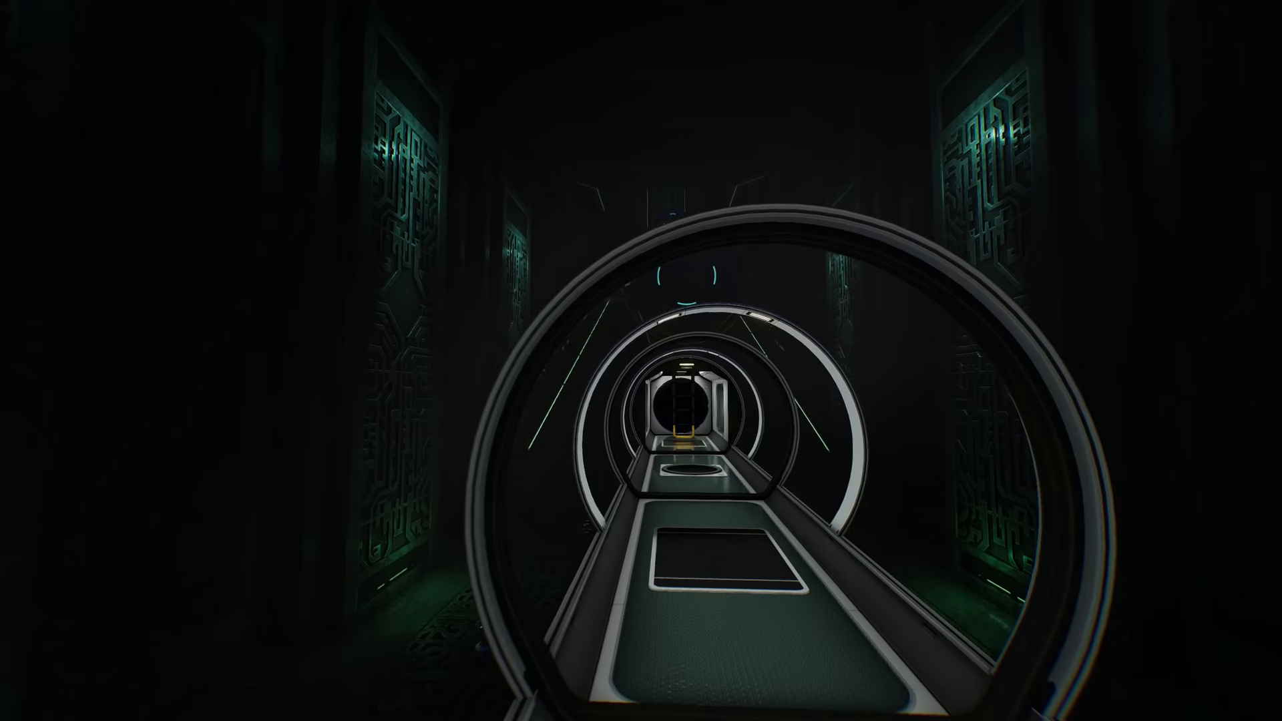
{"action": "mouse_move", "coordinate": [641, 361]}
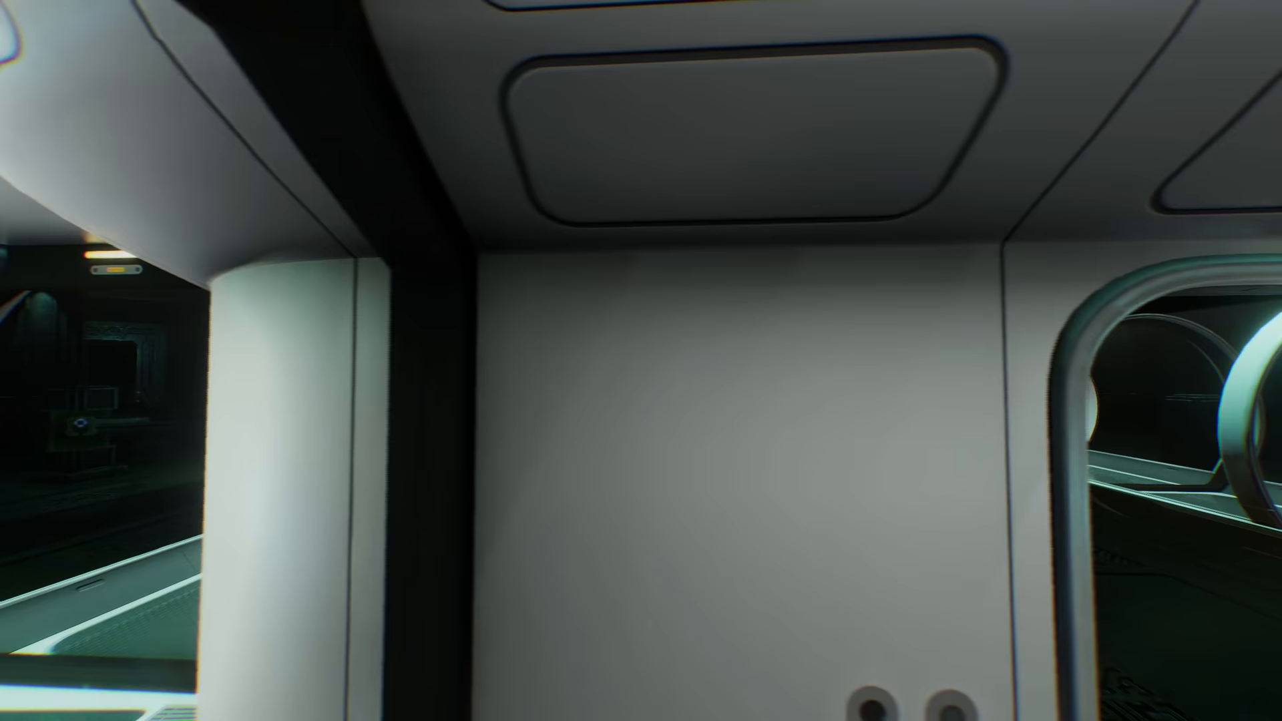
{"action": "mouse_move", "coordinate": [640, 360]}
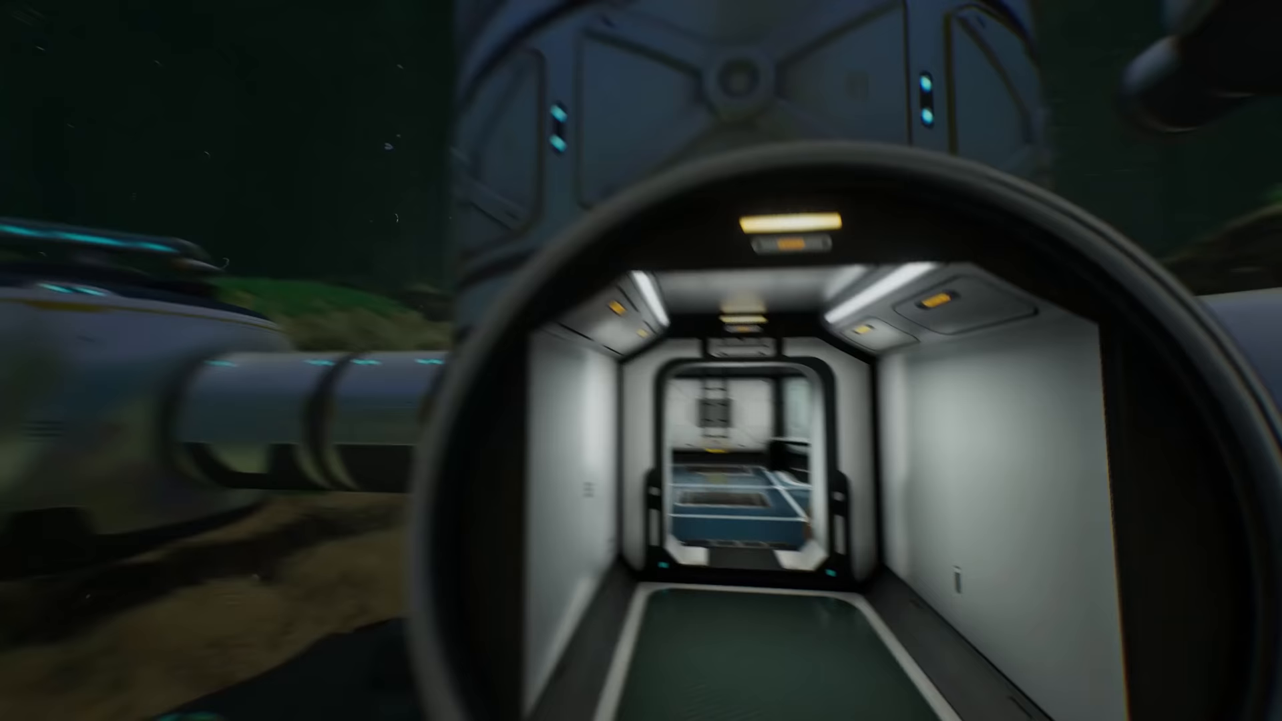
{"action": "mouse_move", "coordinate": [641, 361]}
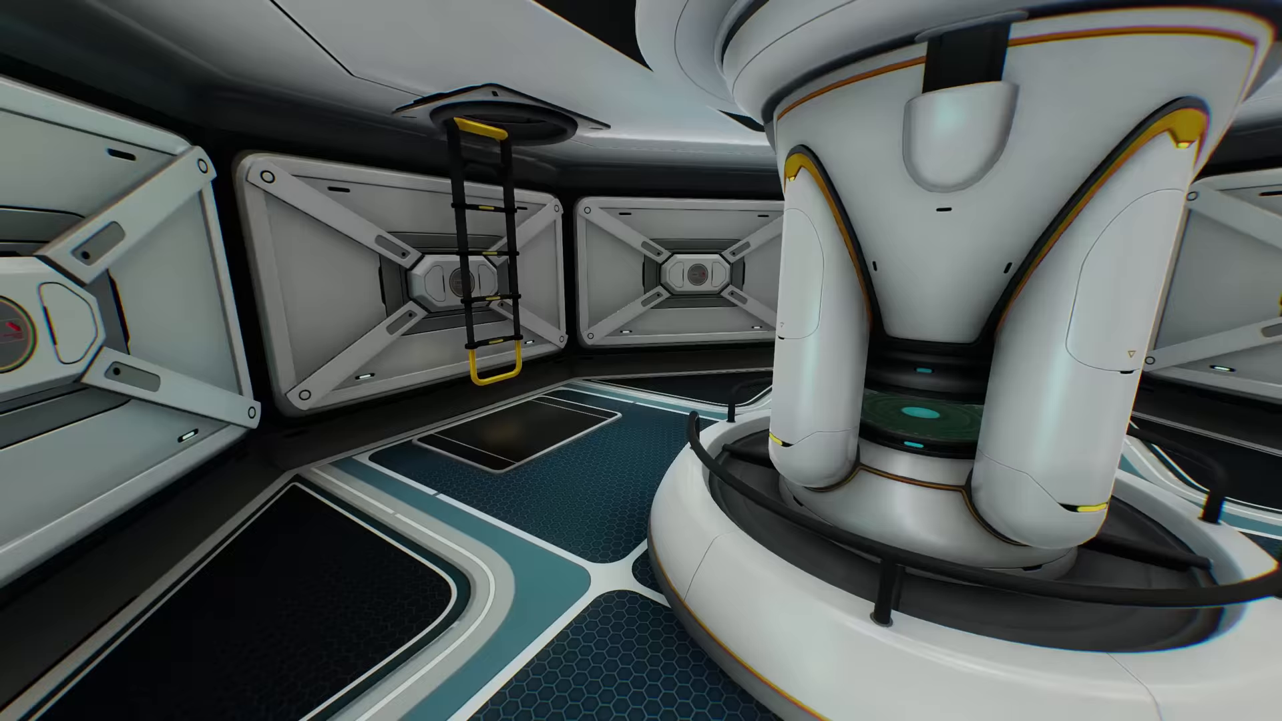
{"action": "mouse_move", "coordinate": [641, 360]}
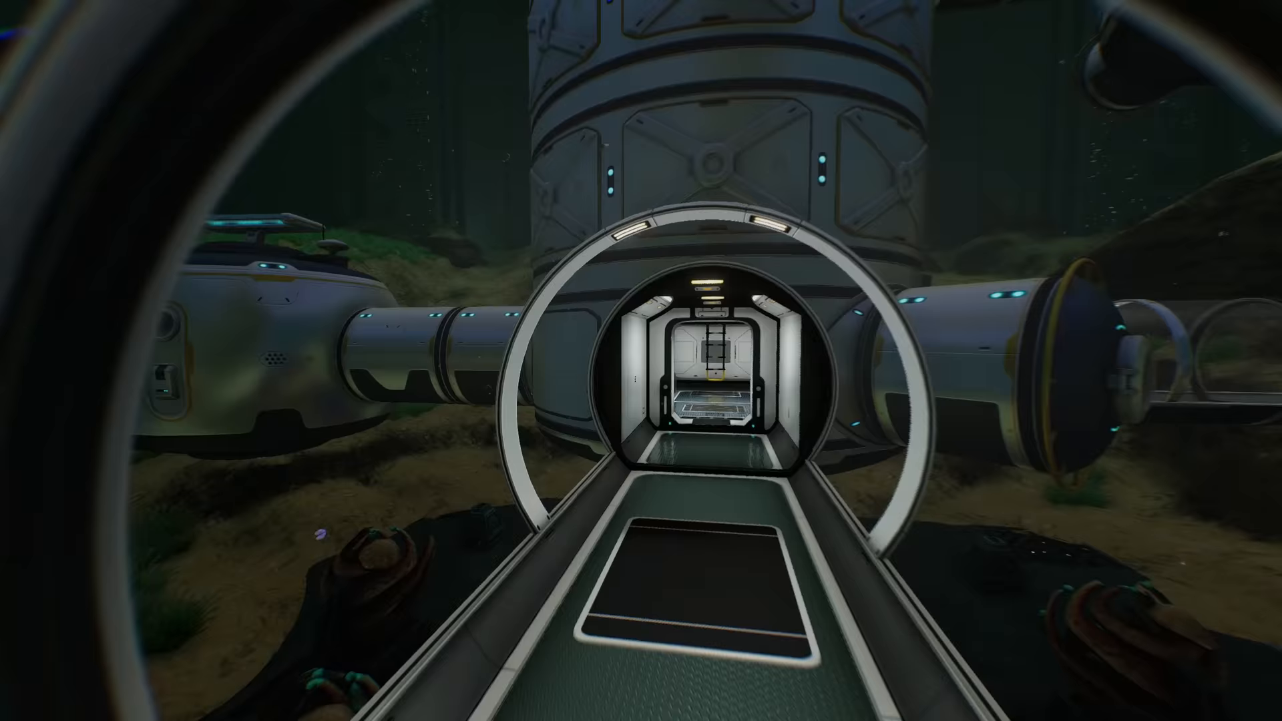
{"action": "key", "text": "w"}
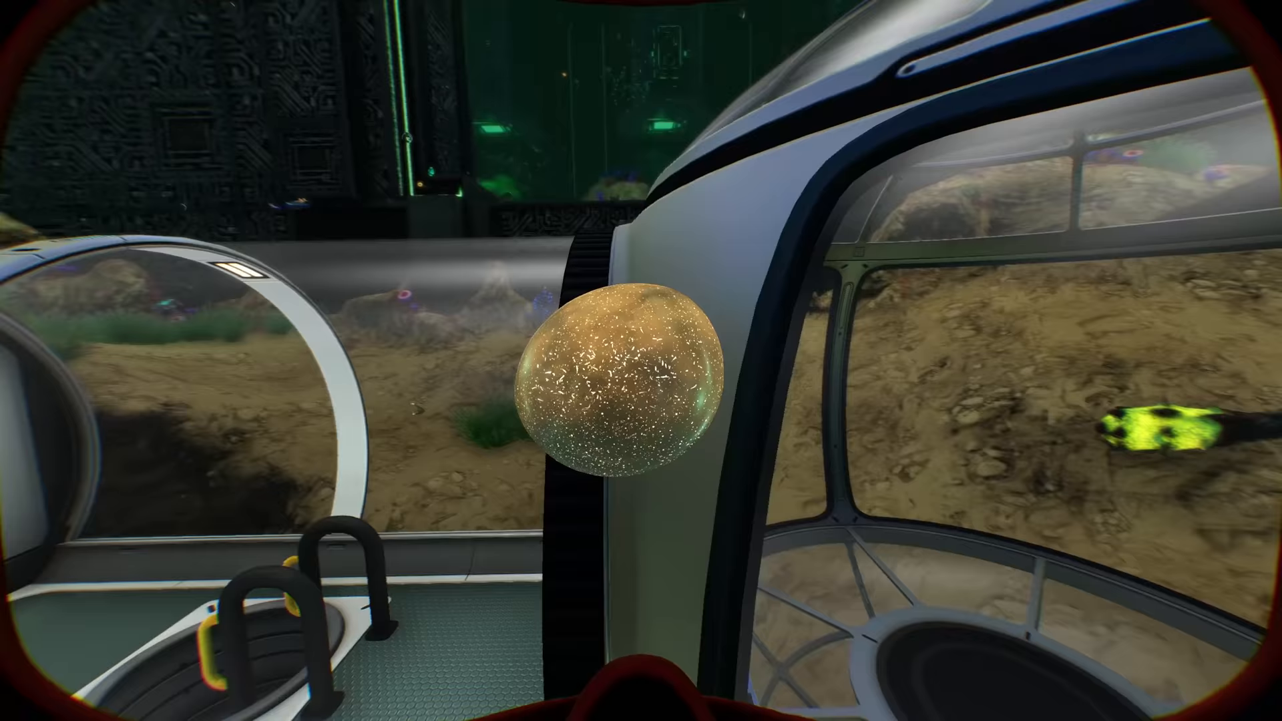
{"action": "mouse_move", "coordinate": [641, 360]}
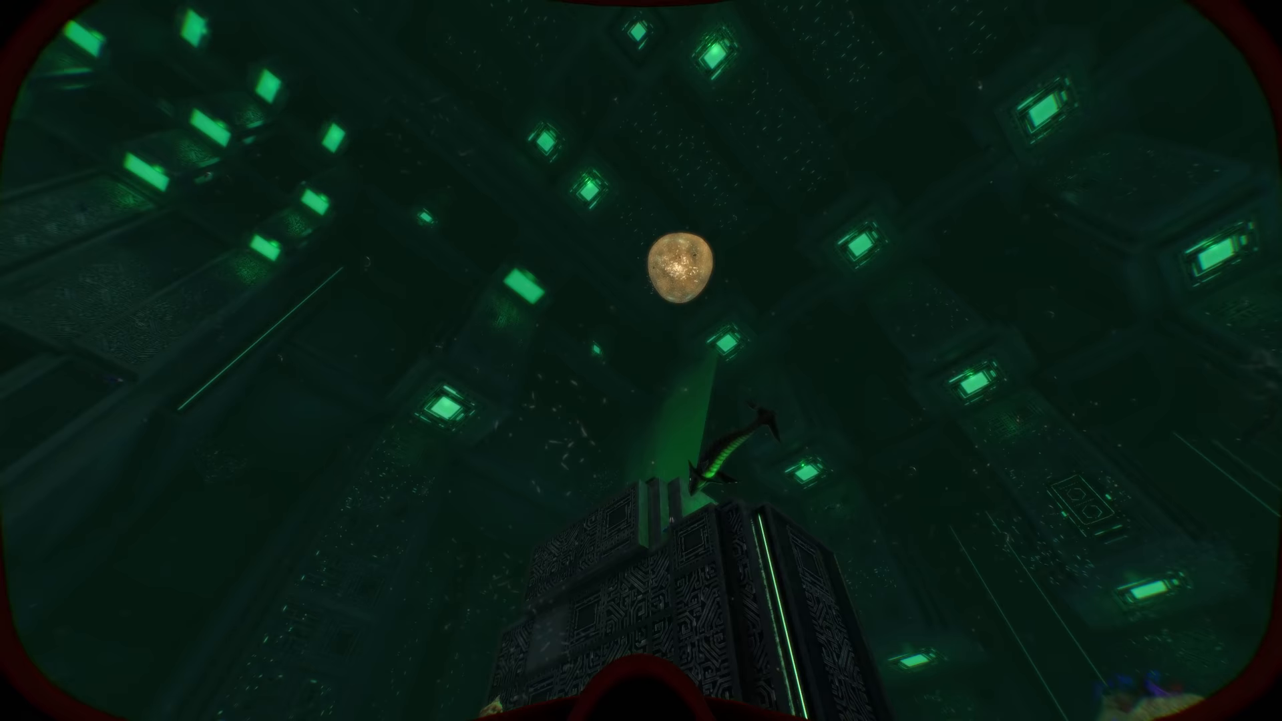